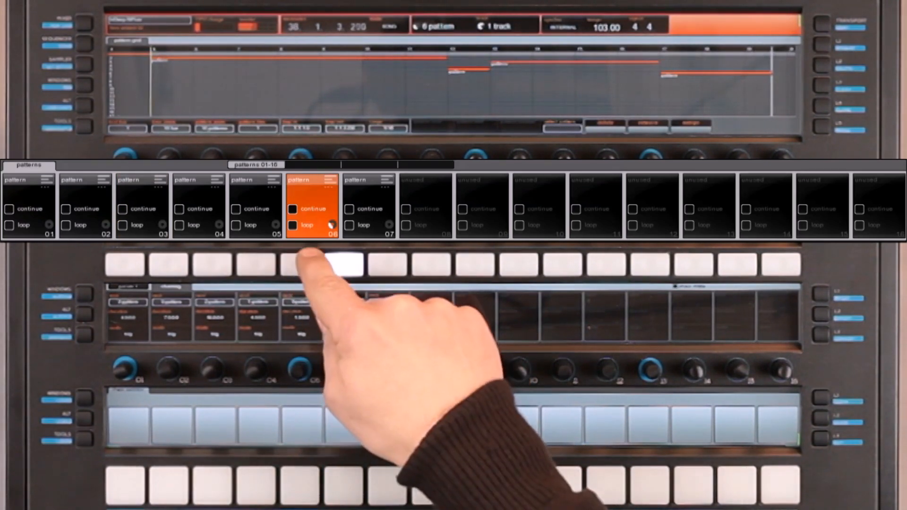
# - Stop playback so the song position resets to the very start
pyautogui.click(298, 265)
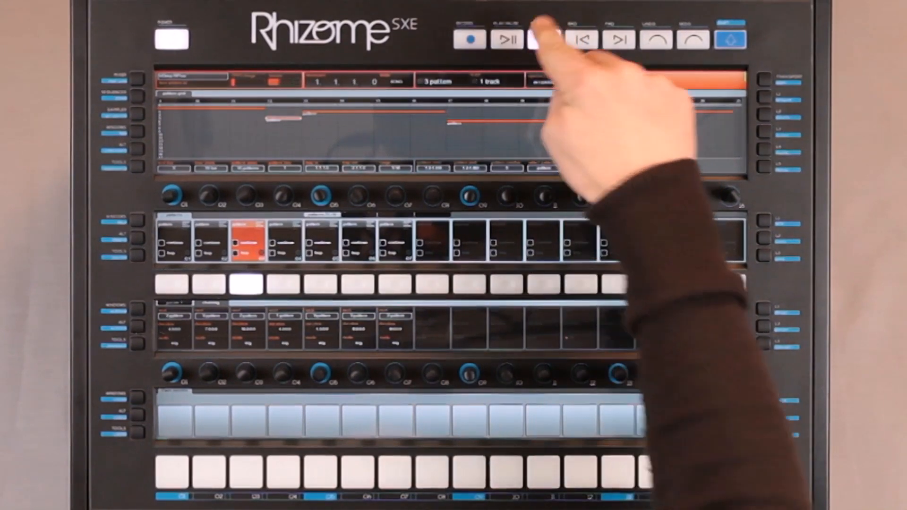
pyautogui.click(542, 38)
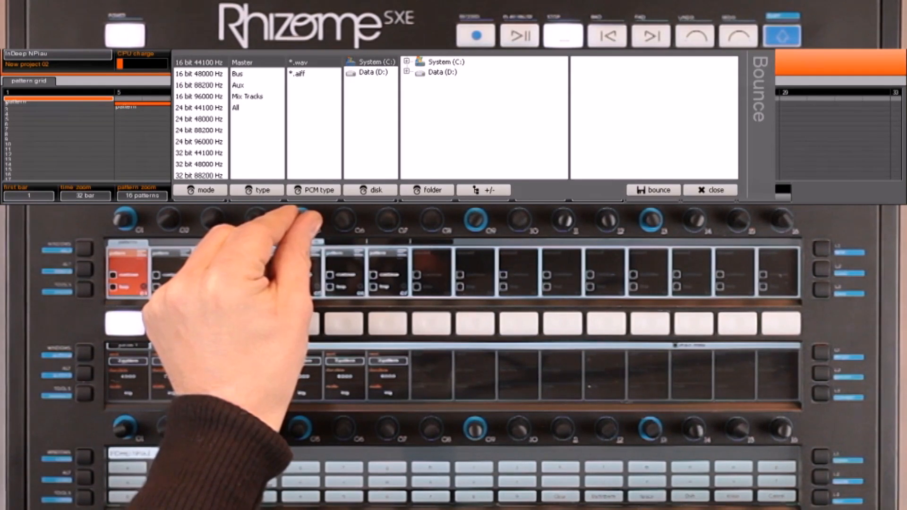
# - Set the export type to Mix Tracks and target the Projects folder on Data (D:)
pyautogui.click(247, 96)
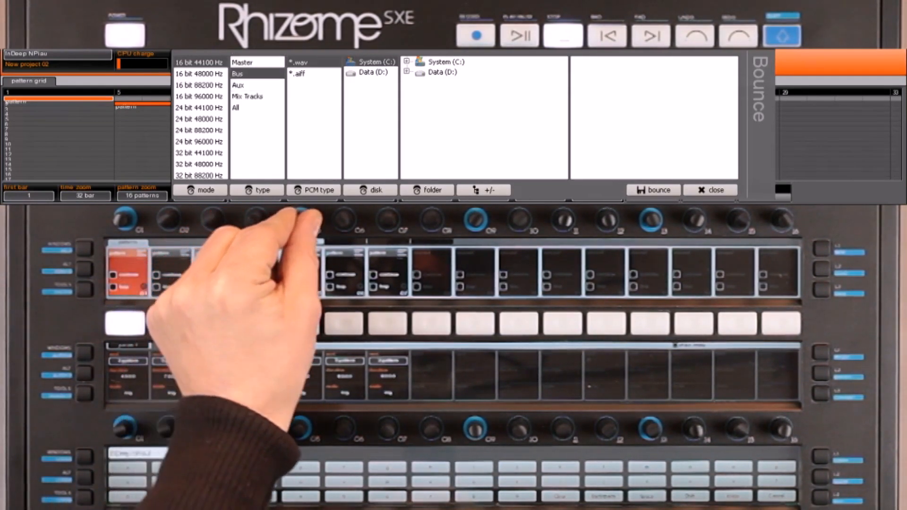
pyautogui.click(236, 108)
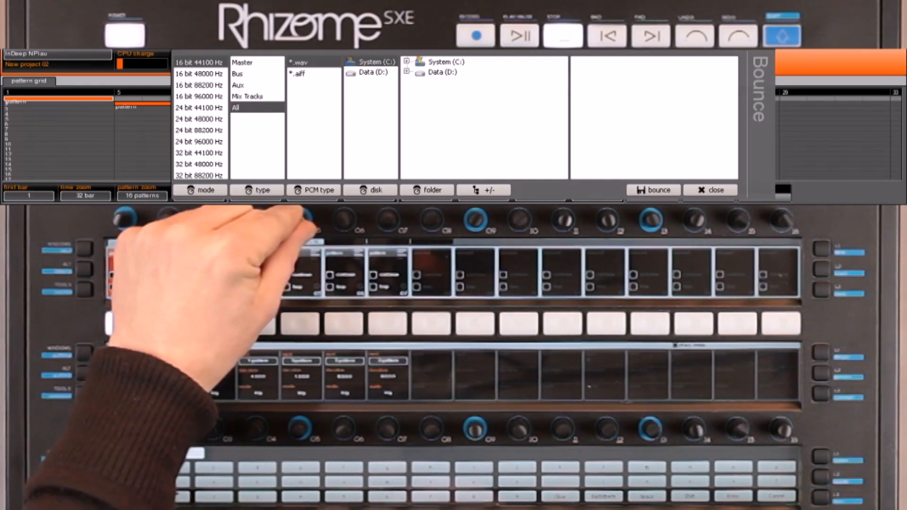
pyautogui.click(248, 96)
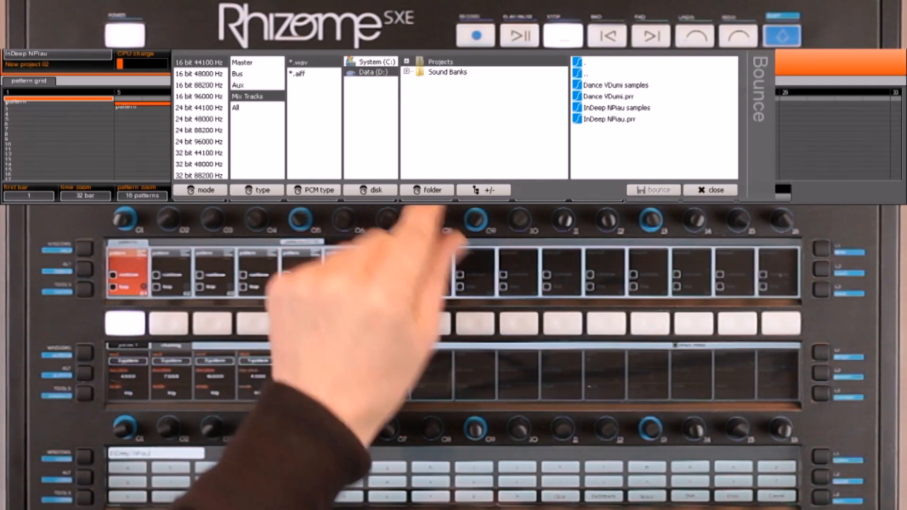
pyautogui.click(410, 61)
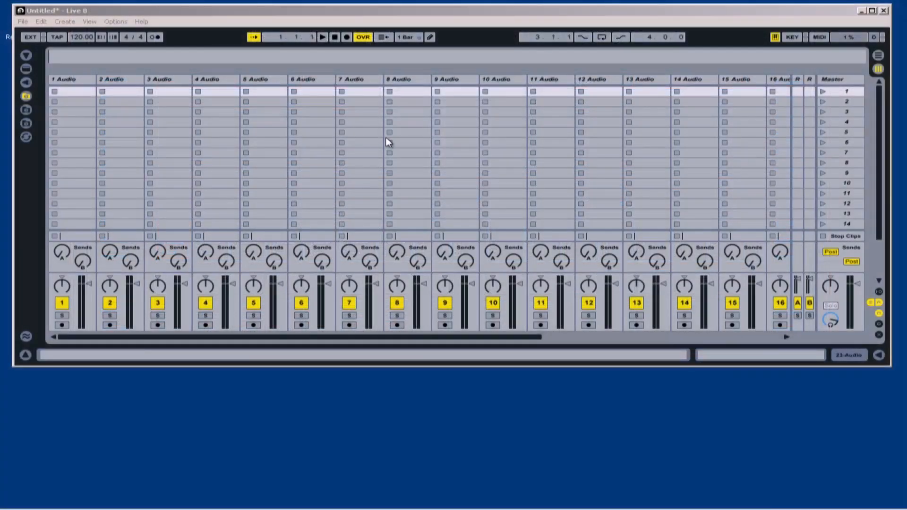
pyautogui.moveTo(5, 456)
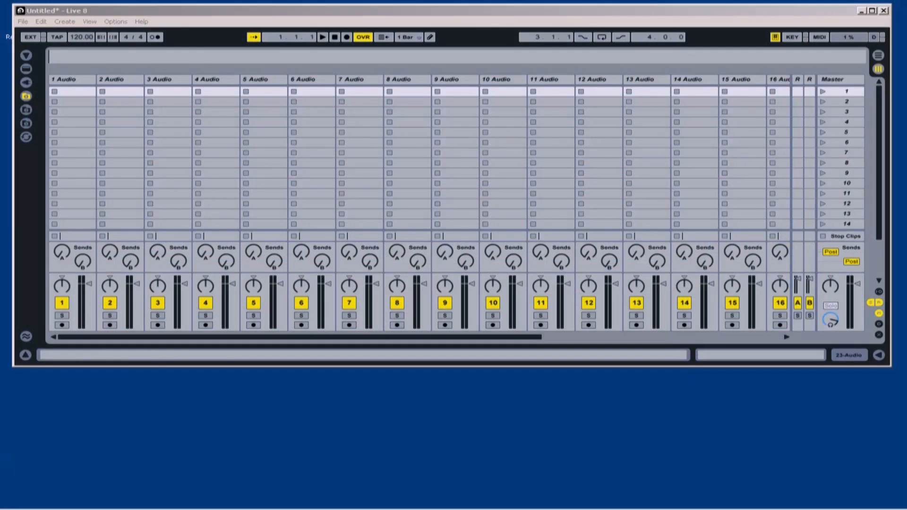
# - Bring up the Windows start menu over the empty Live session
pyautogui.click(18, 490)
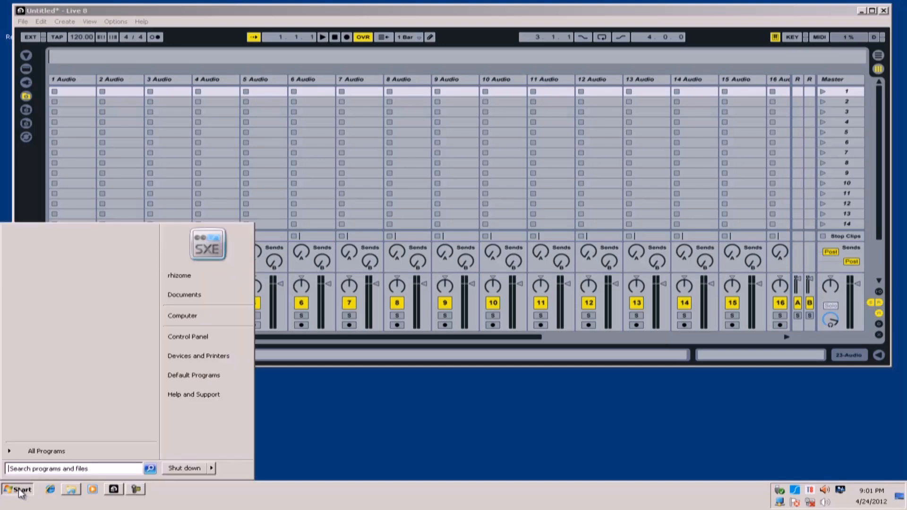
# - Navigate Computer to Data (D:) > Projects > InDeep NPiau exports to reach the WAV files
pyautogui.click(182, 315)
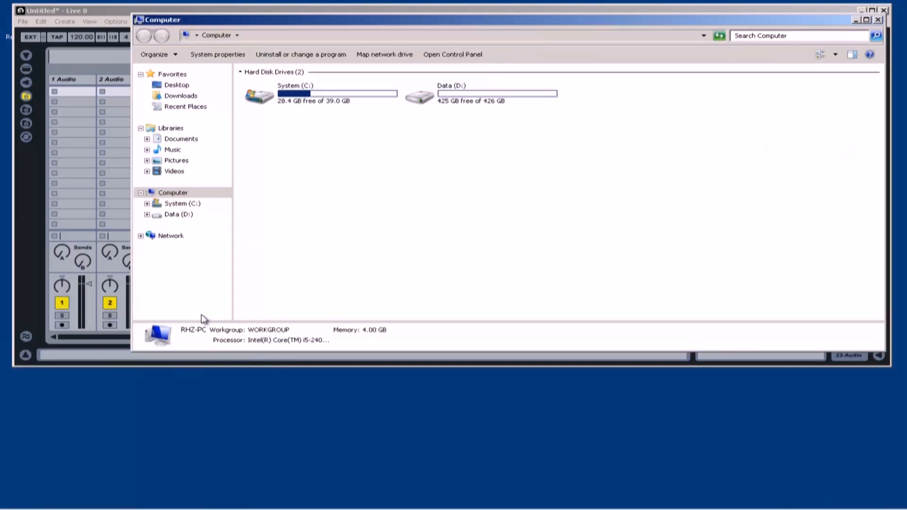
pyautogui.doubleClick(419, 95)
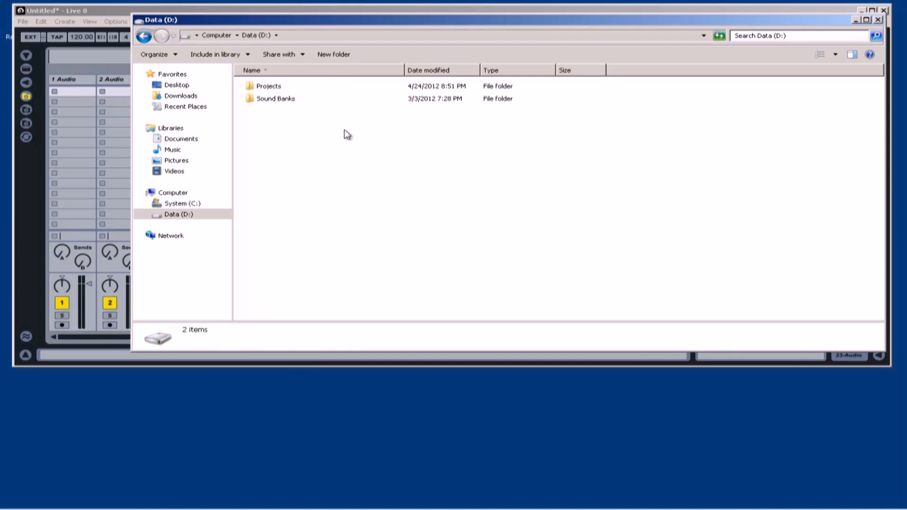
pyautogui.doubleClick(268, 86)
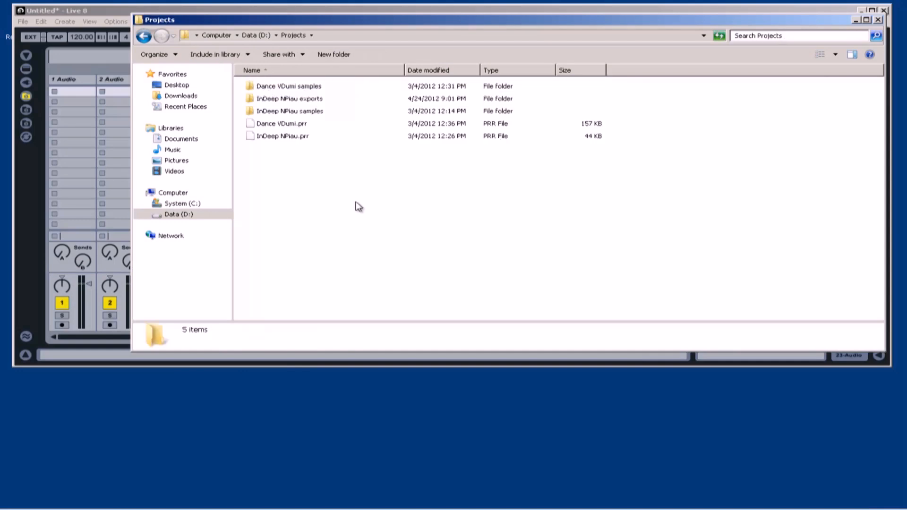
pyautogui.moveTo(286, 101)
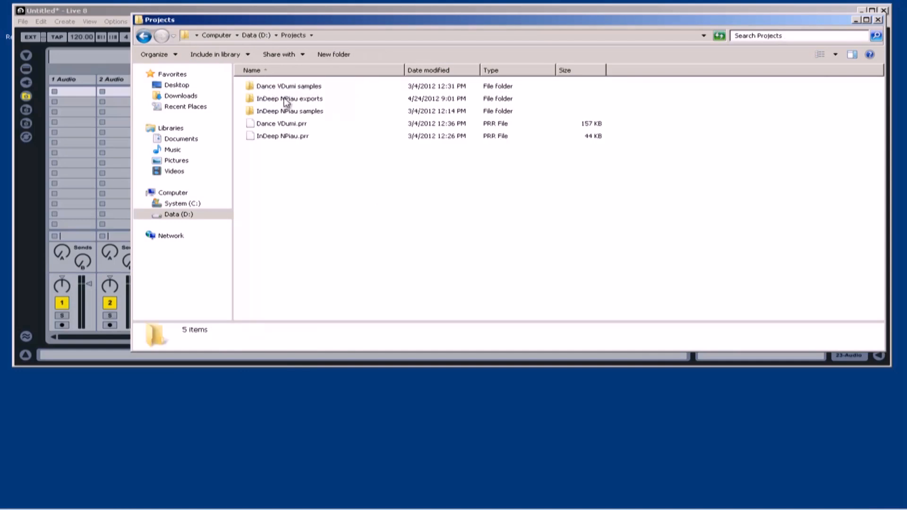
pyautogui.doubleClick(289, 98)
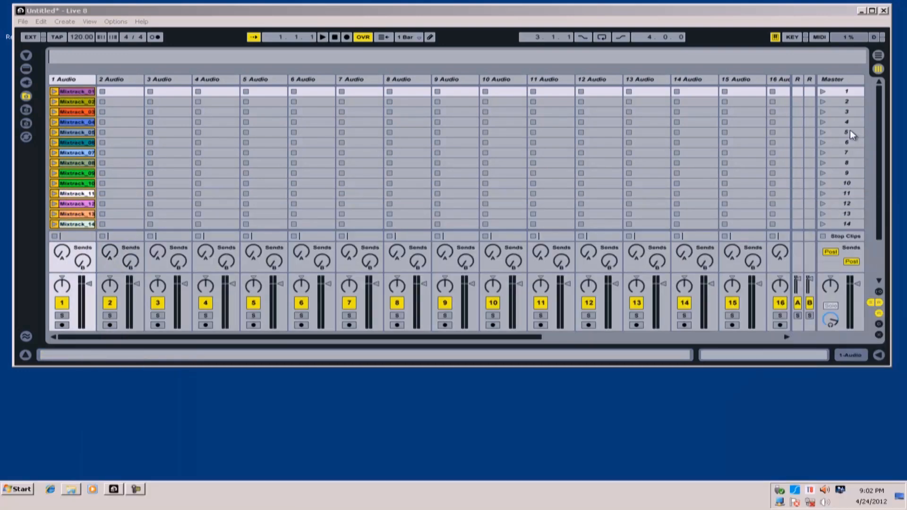
# - Maximize Live and move the Mixtrack clips so each sits on its own track in scene 1
pyautogui.click(875, 10)
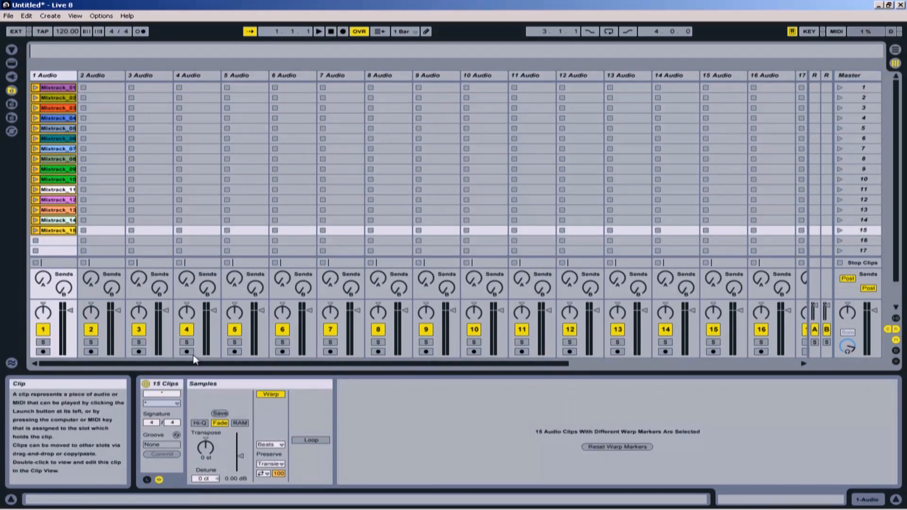
pyautogui.click(187, 149)
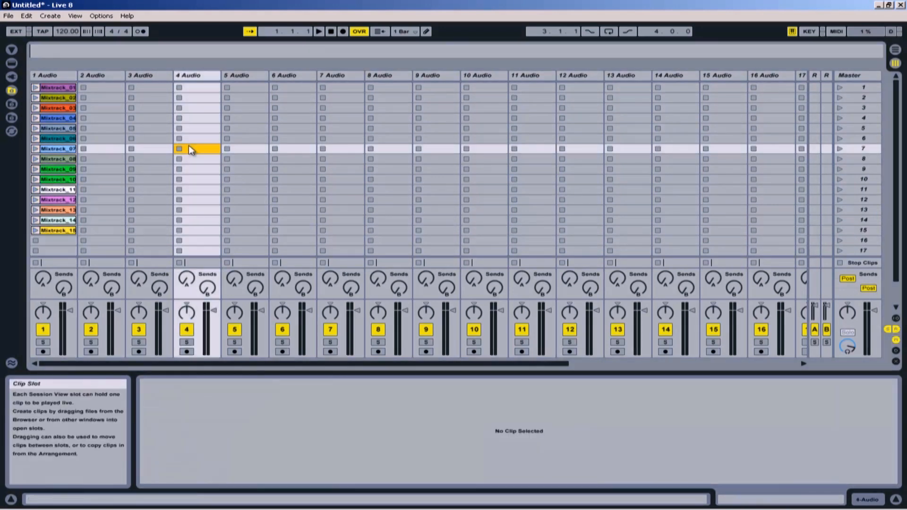
pyautogui.click(104, 87)
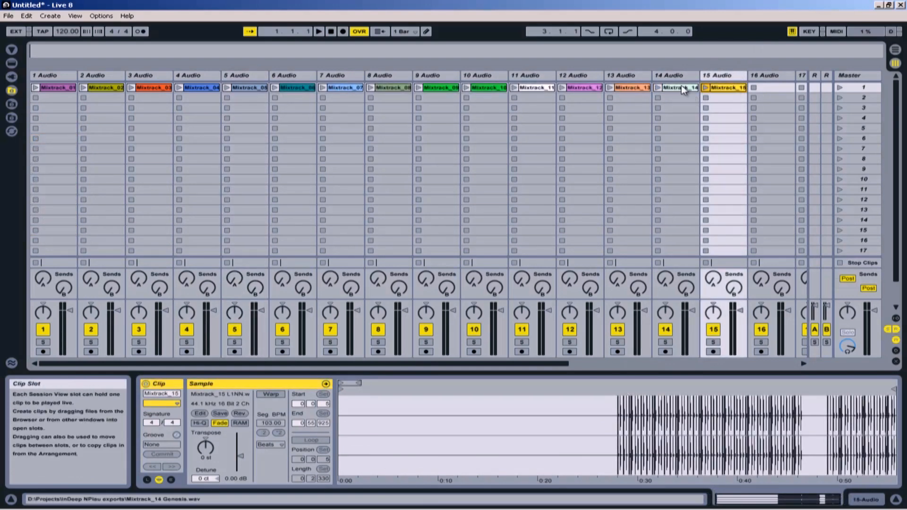
# - Preview the Mixtrack_13 and Mixtrack_12 waveforms, then launch Scene 1 so all clips play
pyautogui.click(628, 88)
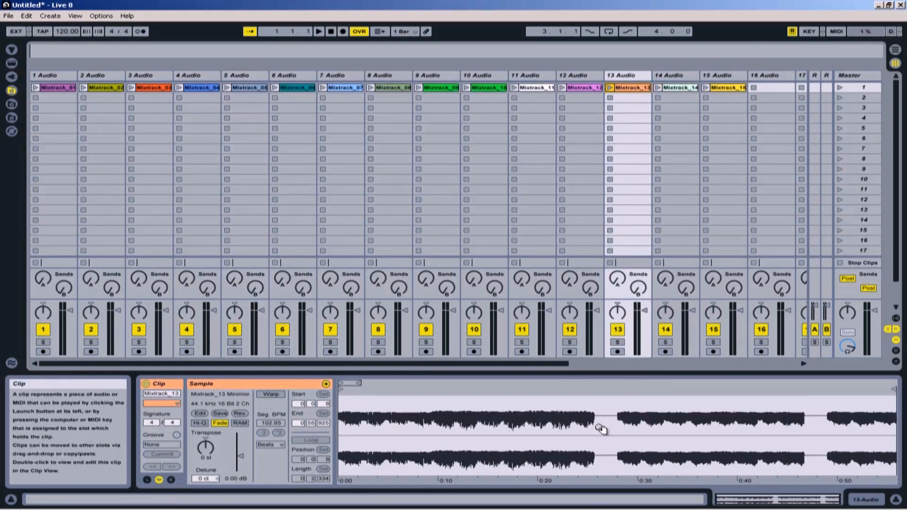
pyautogui.click(579, 88)
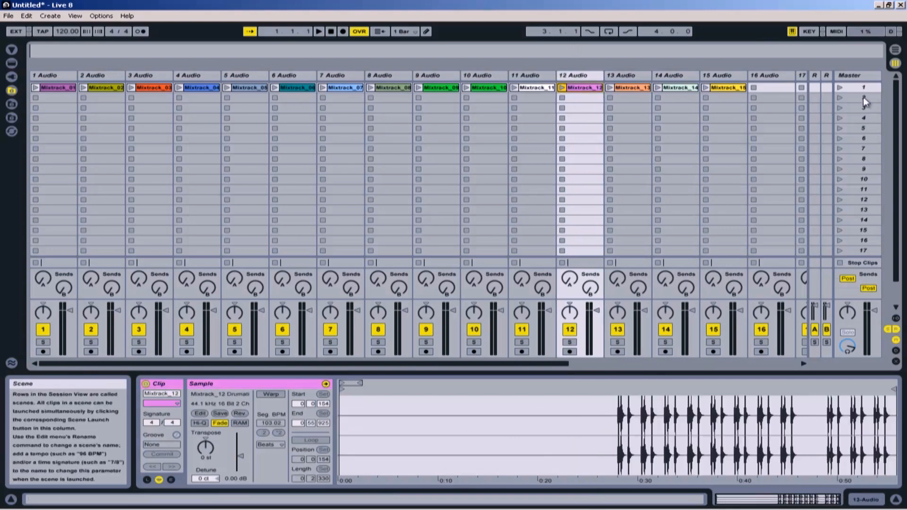
pyautogui.click(839, 88)
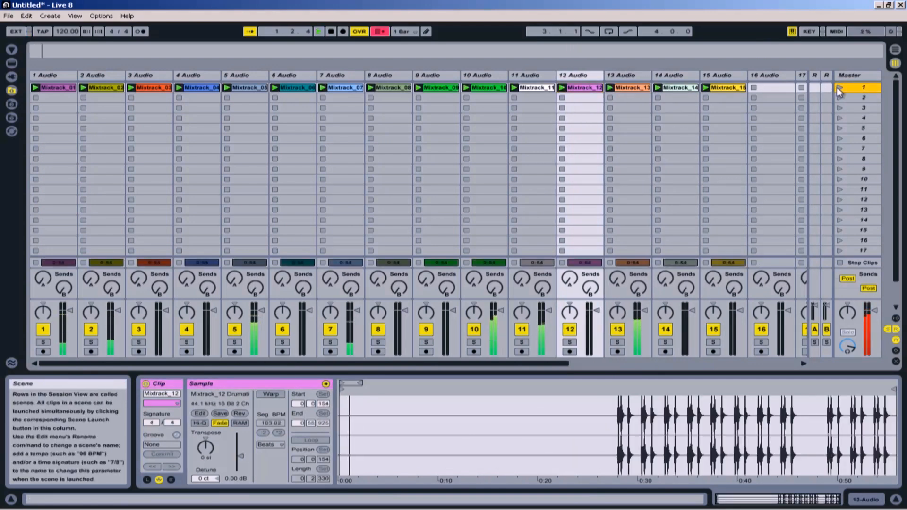